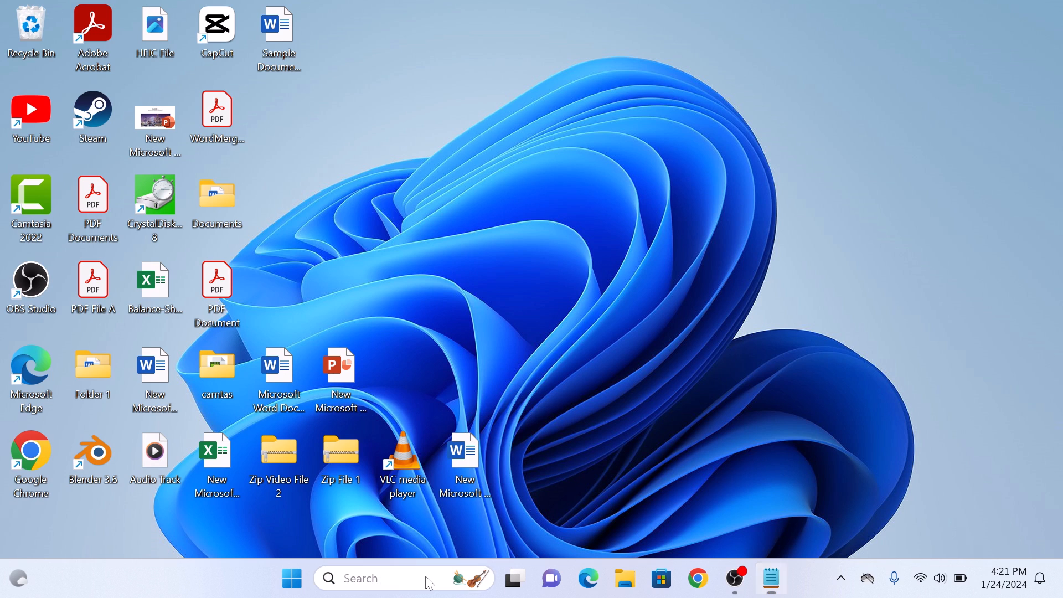
Search for cmd and launch Command Prompt as administrator
{"action": "type", "text": "cmd"}
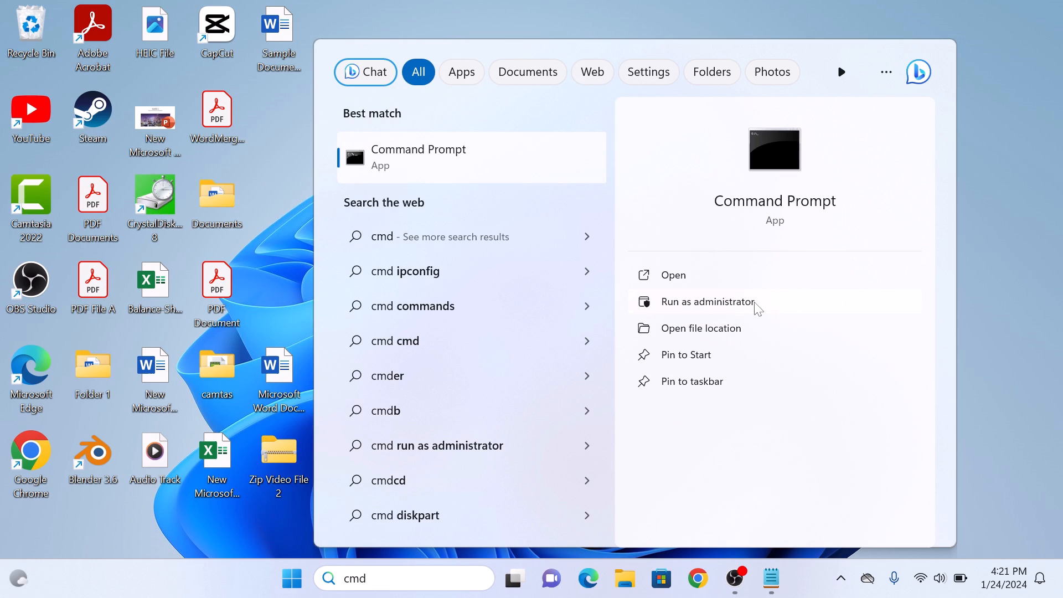
{"action": "left_click", "coordinate": [707, 301]}
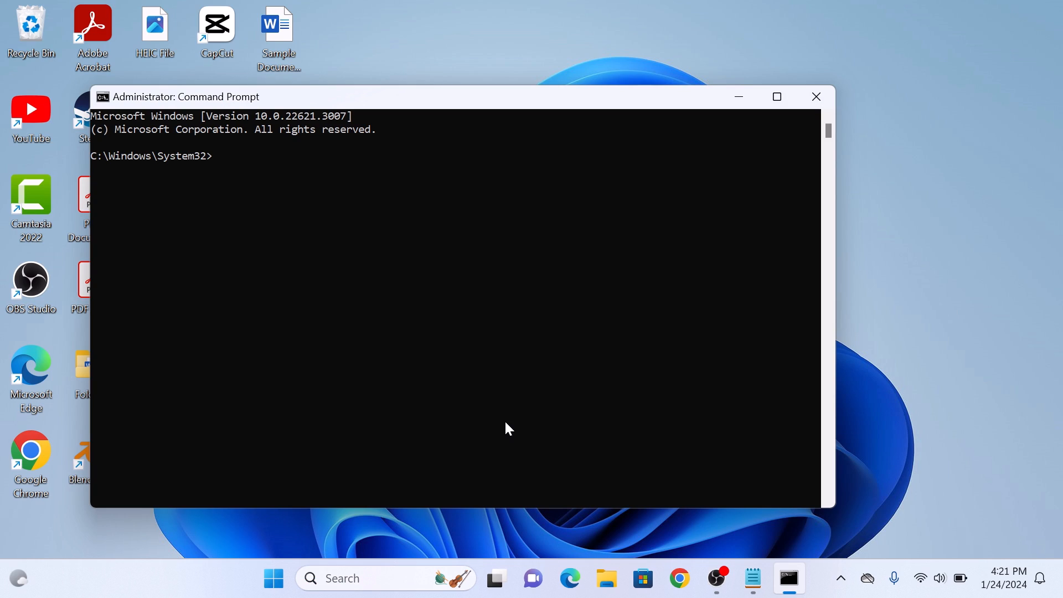
Run ipconfig to note Wi-Fi IPv4 192.168.1.6, then ping 192.168.1.12
{"action": "type", "text": "ipconfig"}
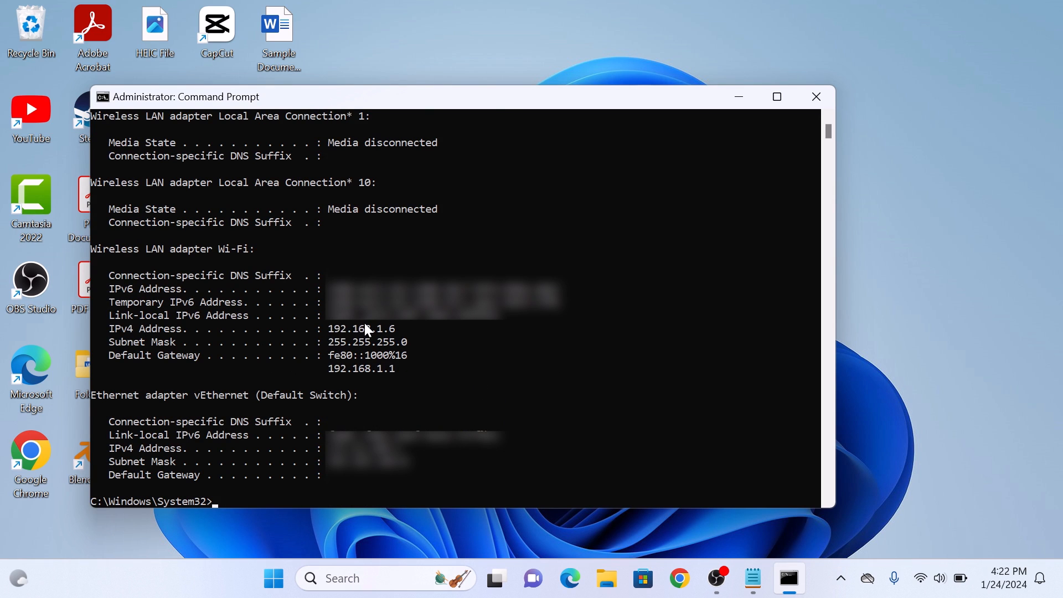
{"action": "mouse_move", "coordinate": [371, 339]}
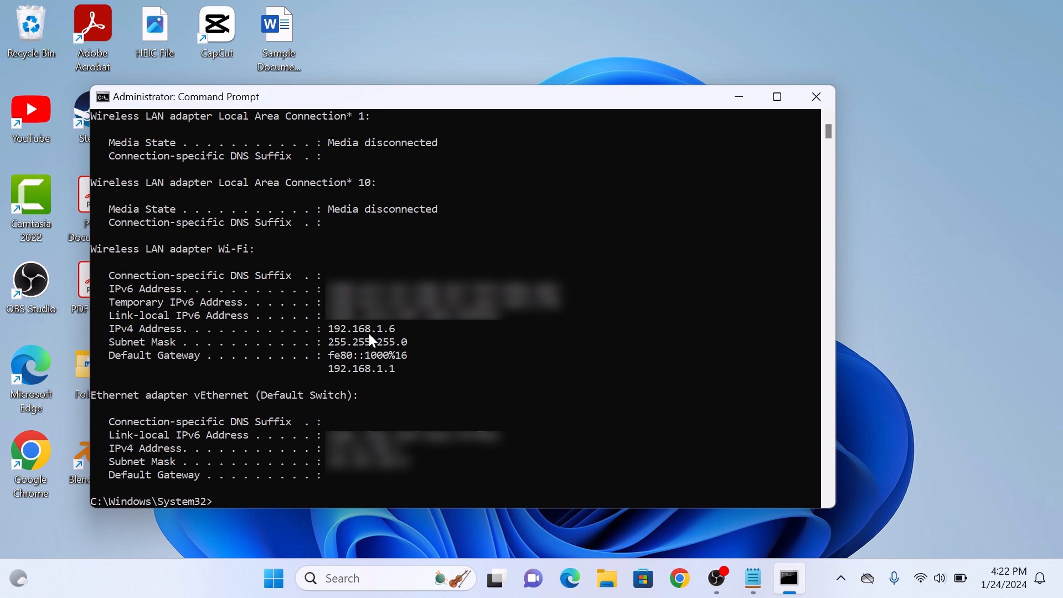
{"action": "type", "text": "ping"}
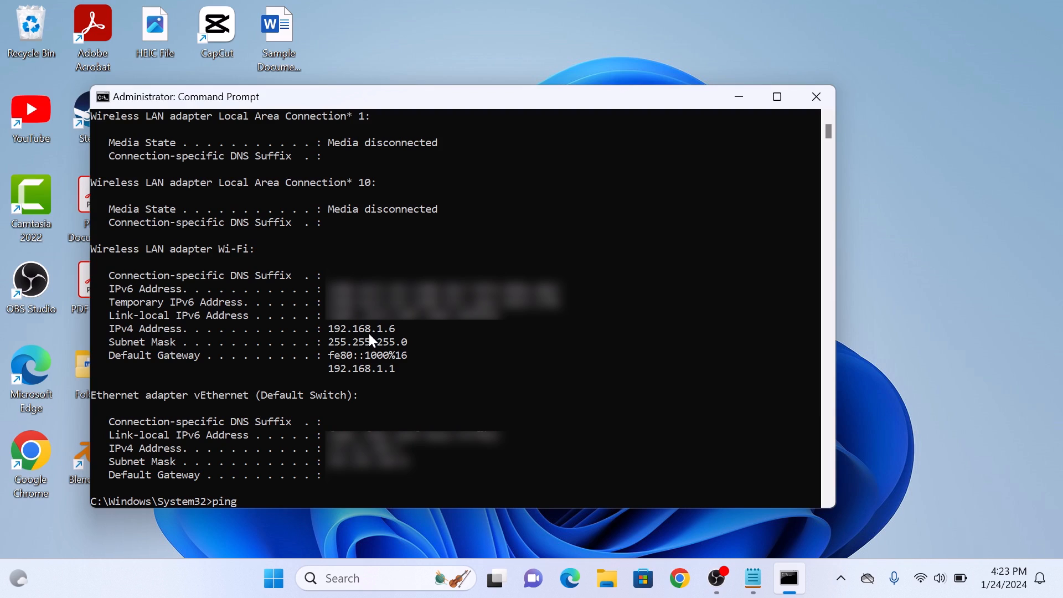
{"action": "type", "text": "192.168.1.12"}
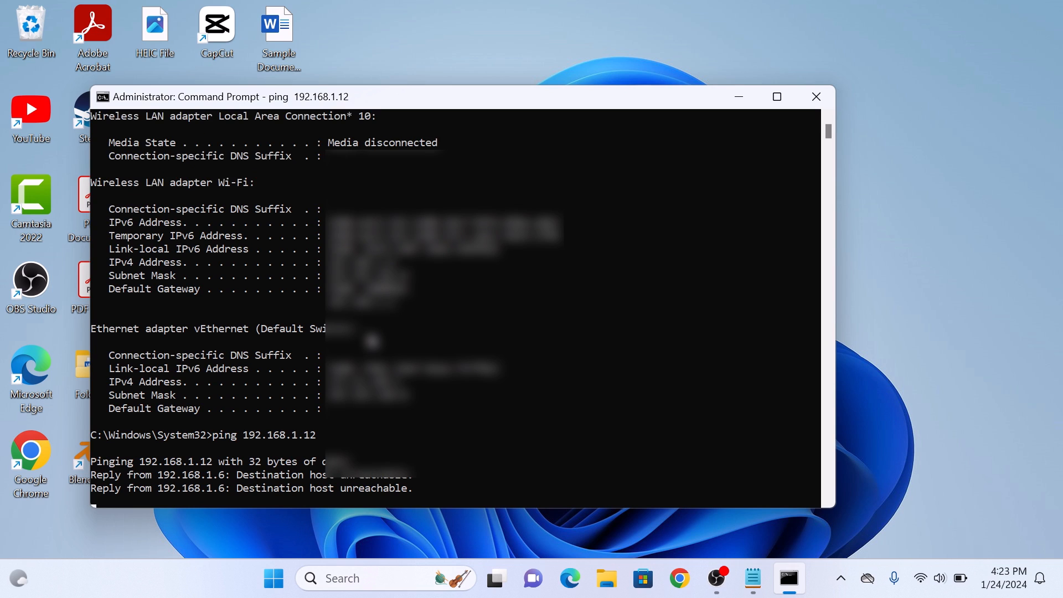
{"action": "scroll", "scroll_direction": "down", "scroll_amount": 3}
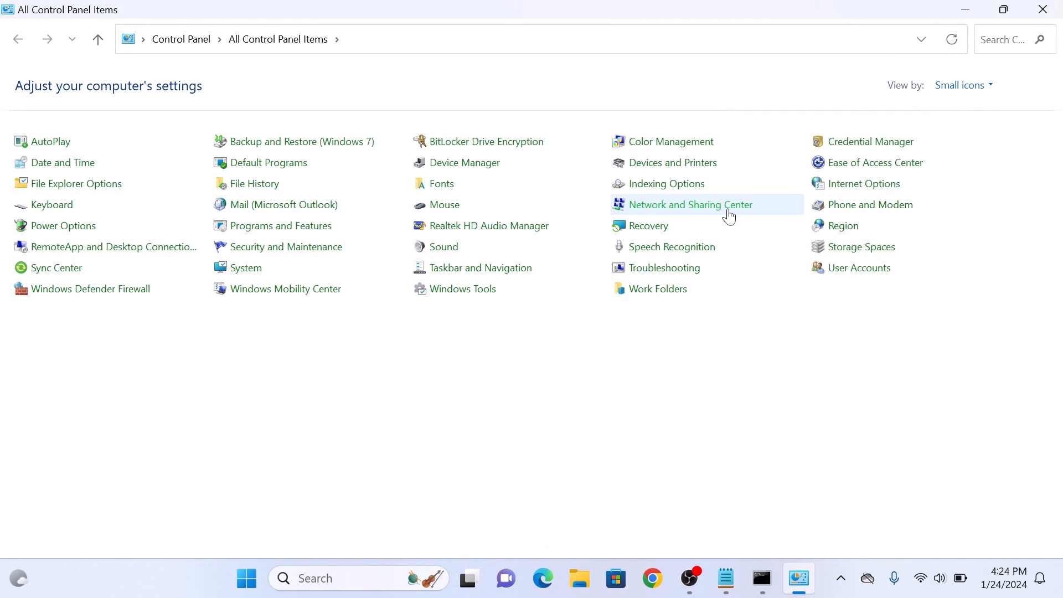
Open Network and Sharing Center and show the Wi-Fi connection status
{"action": "left_click", "coordinate": [691, 205]}
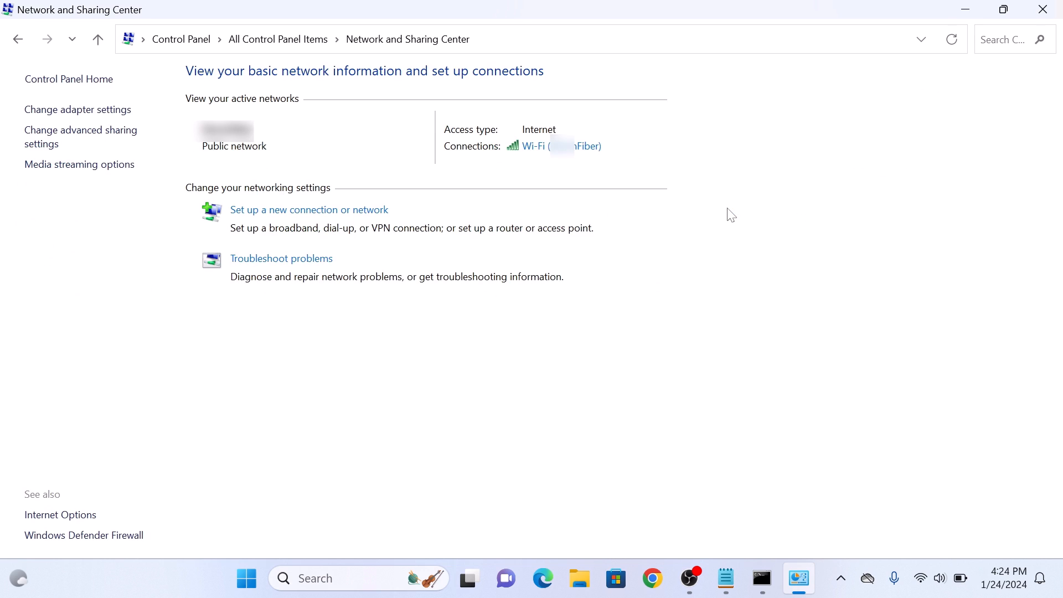
{"action": "left_click", "coordinate": [533, 146]}
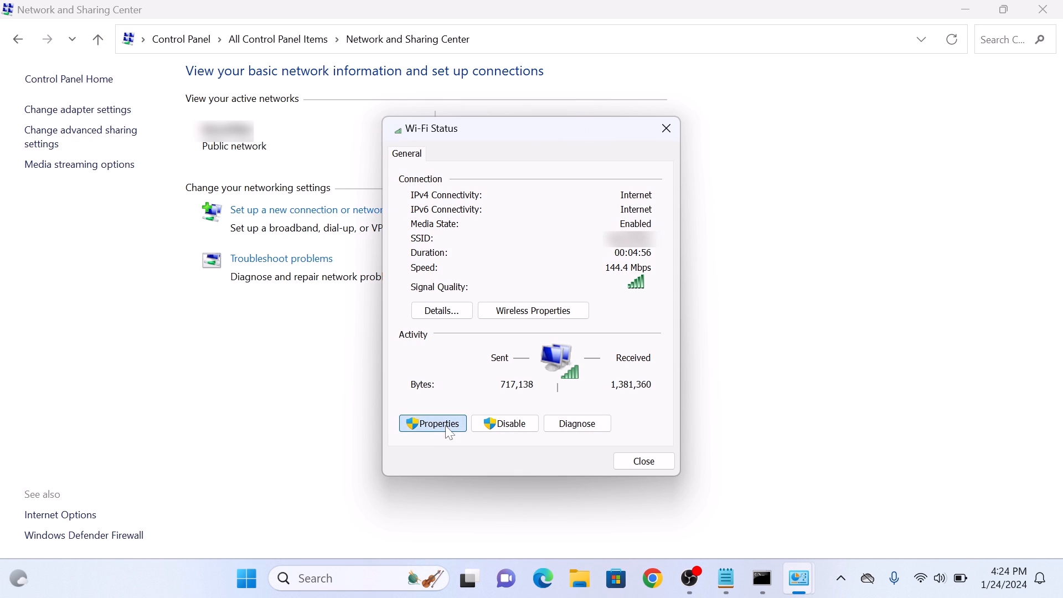
Open the Internet Protocol Version 4 (TCP/IPv4) properties from the Wi-Fi Properties
{"action": "left_click", "coordinate": [432, 423]}
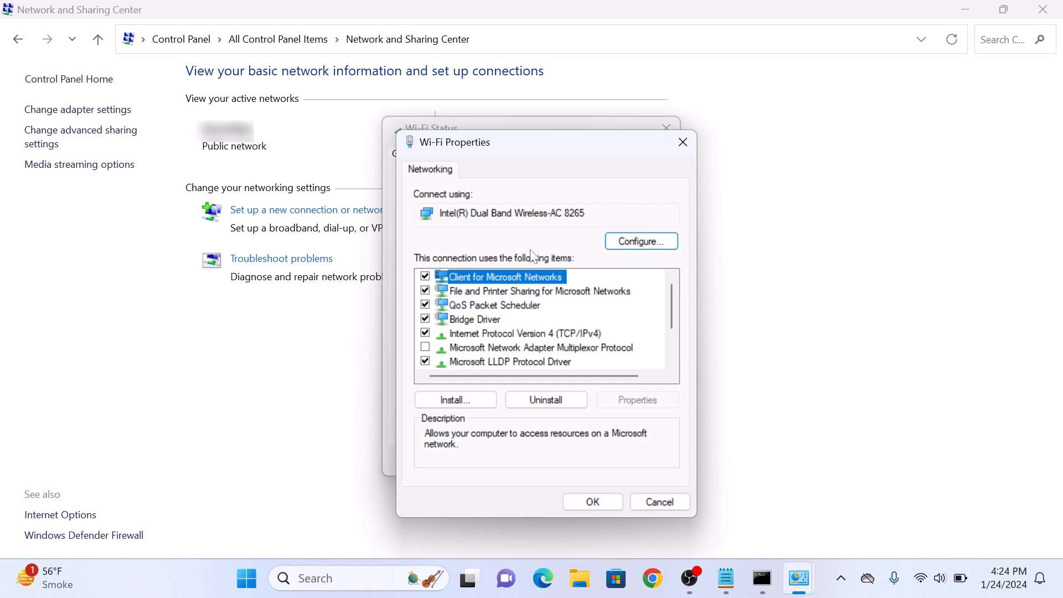
{"action": "left_click", "coordinate": [518, 332]}
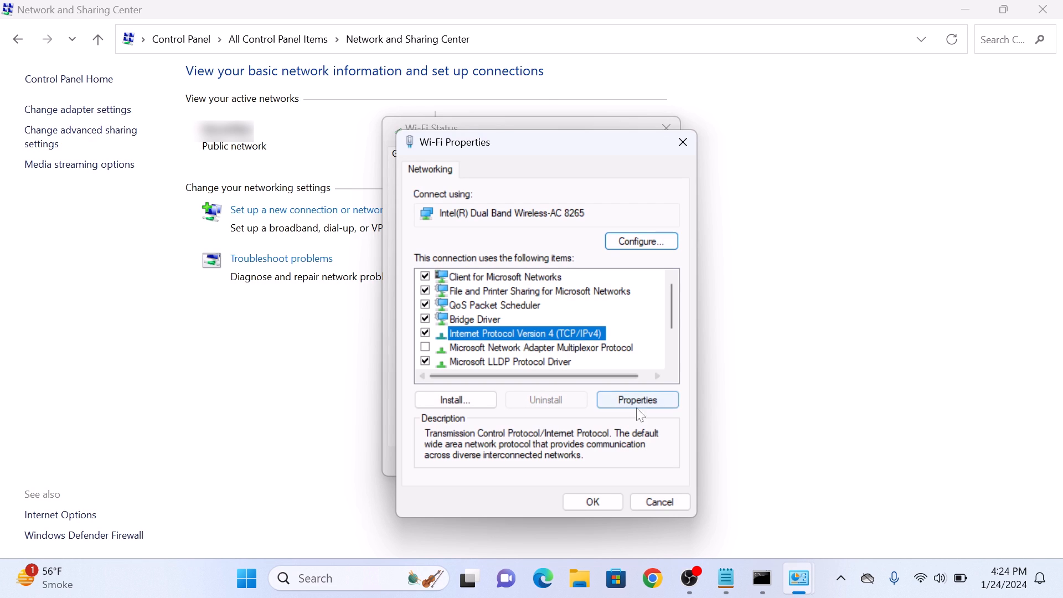
{"action": "left_click", "coordinate": [637, 399]}
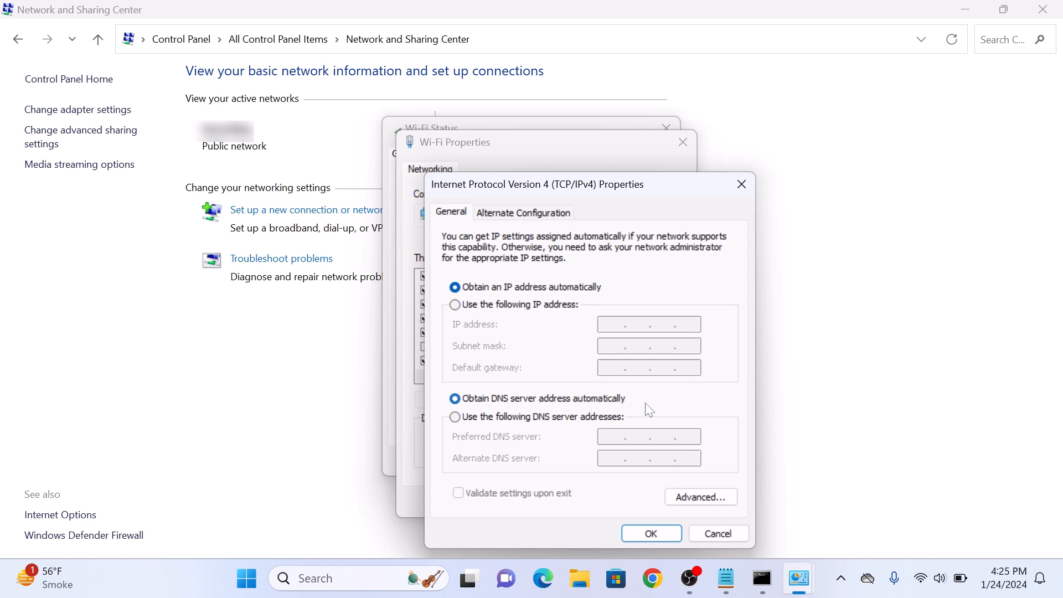
{"action": "mouse_move", "coordinate": [499, 289]}
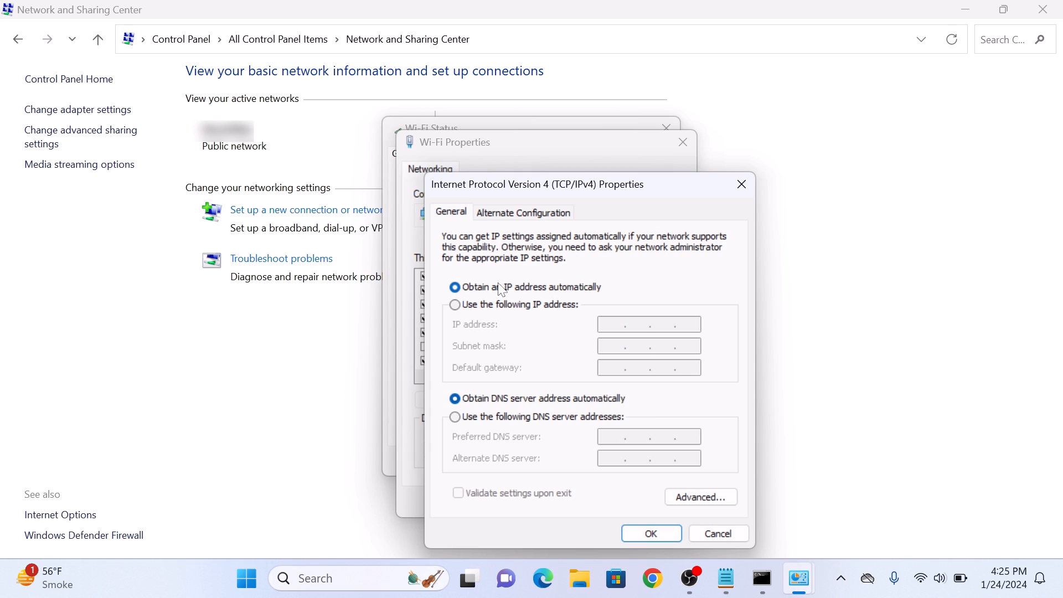
Set static IP 192.168.1.12, mask 255.255.255.0, gateway 192.168.1.1, then save and close
{"action": "left_click", "coordinate": [454, 305]}
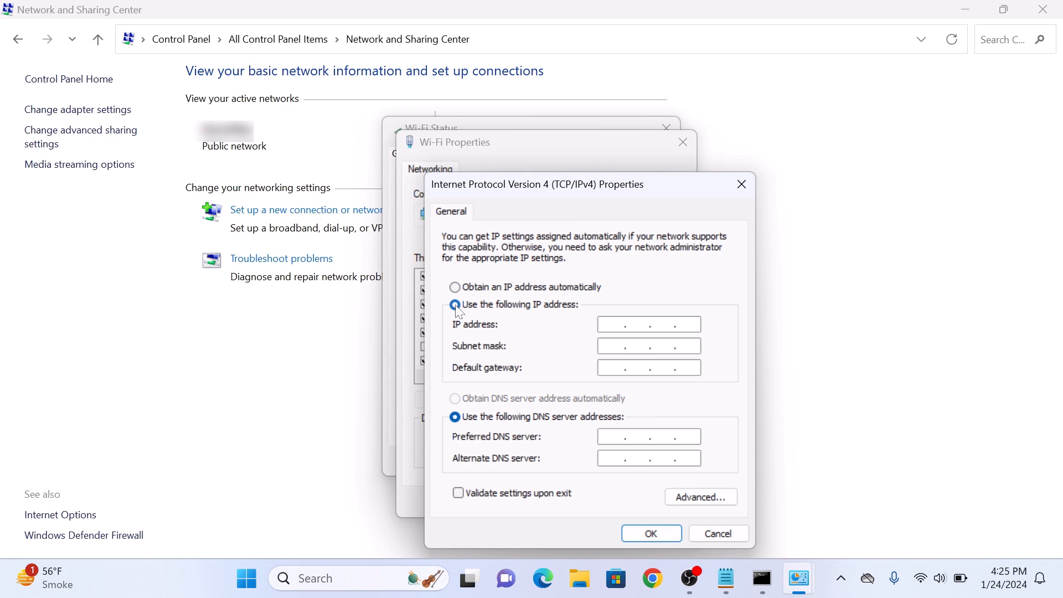
{"action": "left_click", "coordinate": [454, 304]}
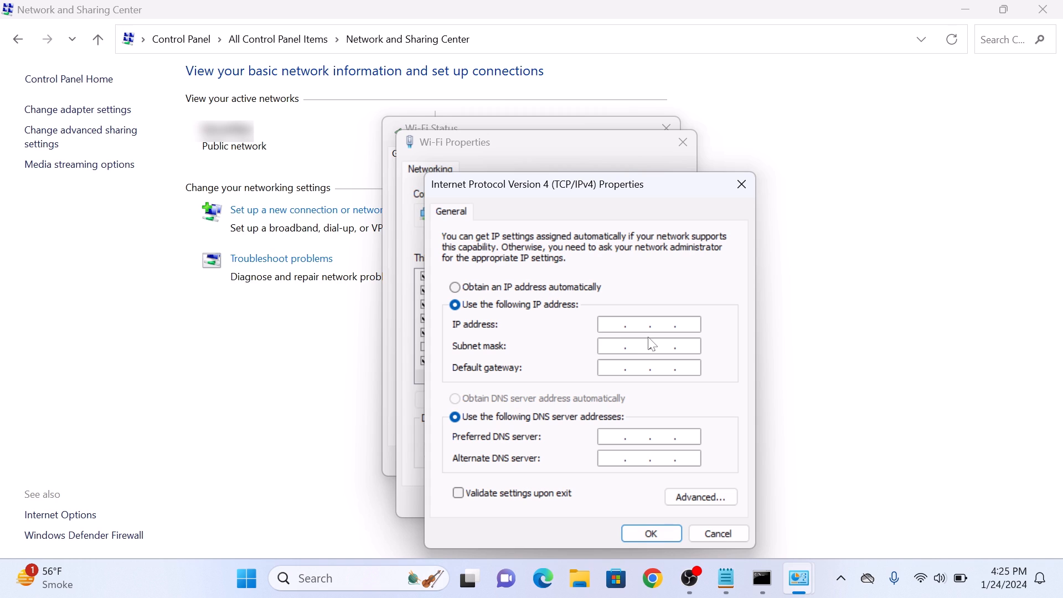
{"action": "type", "text": "192 . 168 . 1 . 1"}
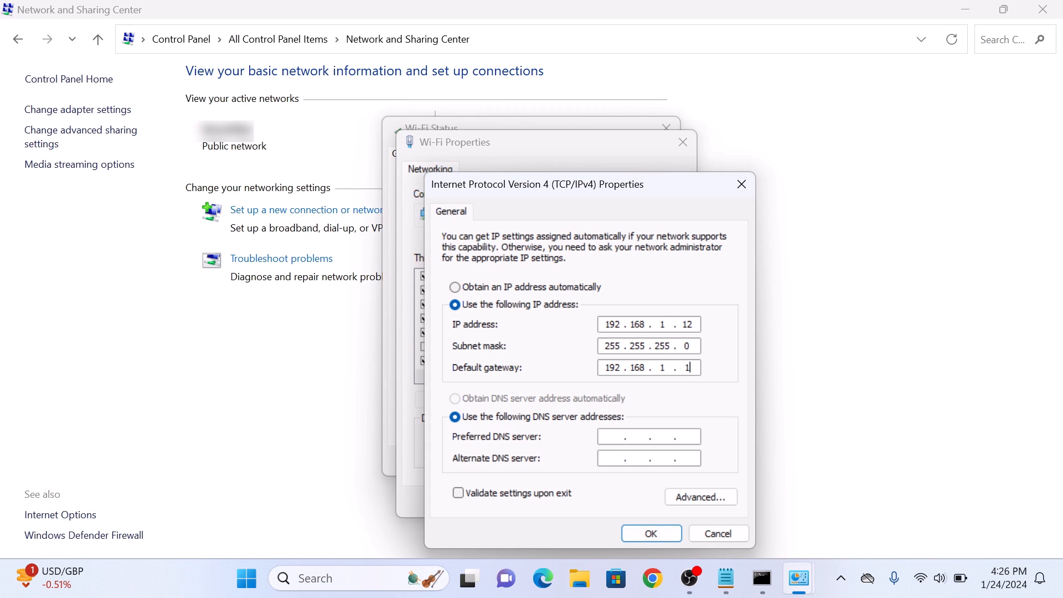
{"action": "mouse_move", "coordinate": [565, 378]}
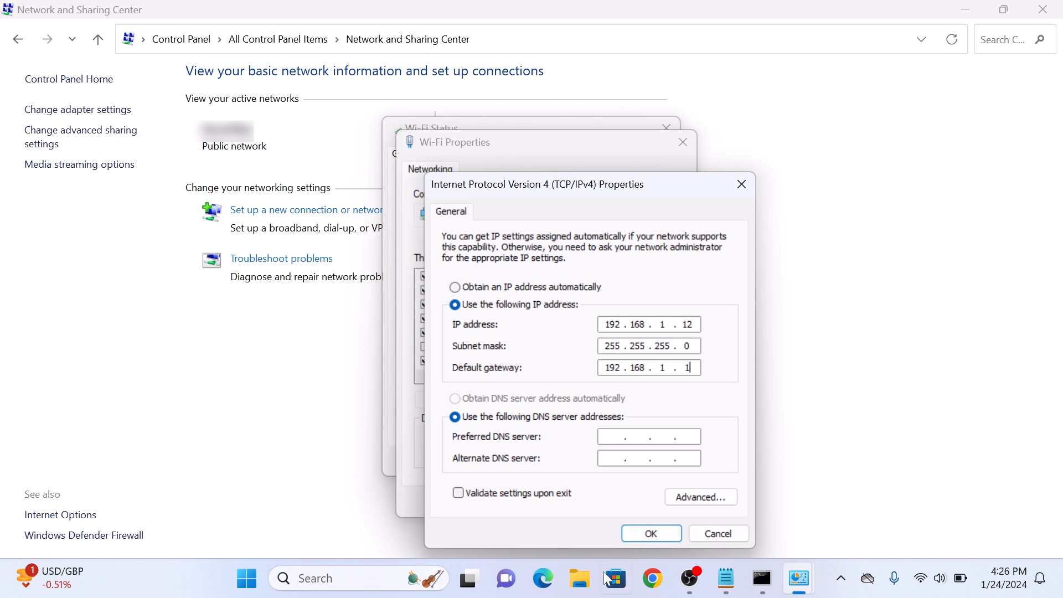
{"action": "left_click", "coordinate": [650, 533]}
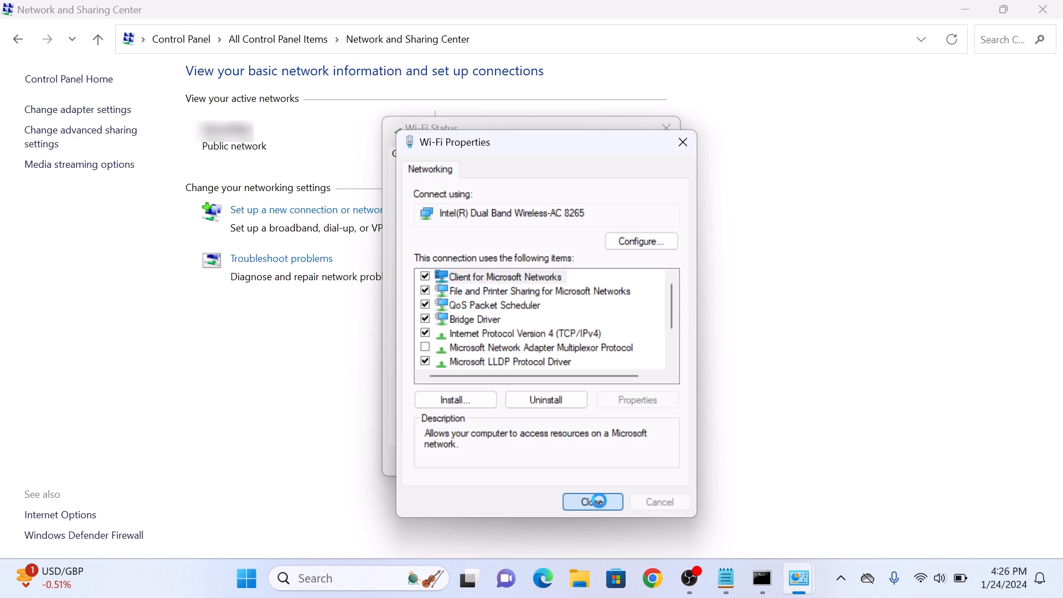
{"action": "left_click", "coordinate": [592, 502]}
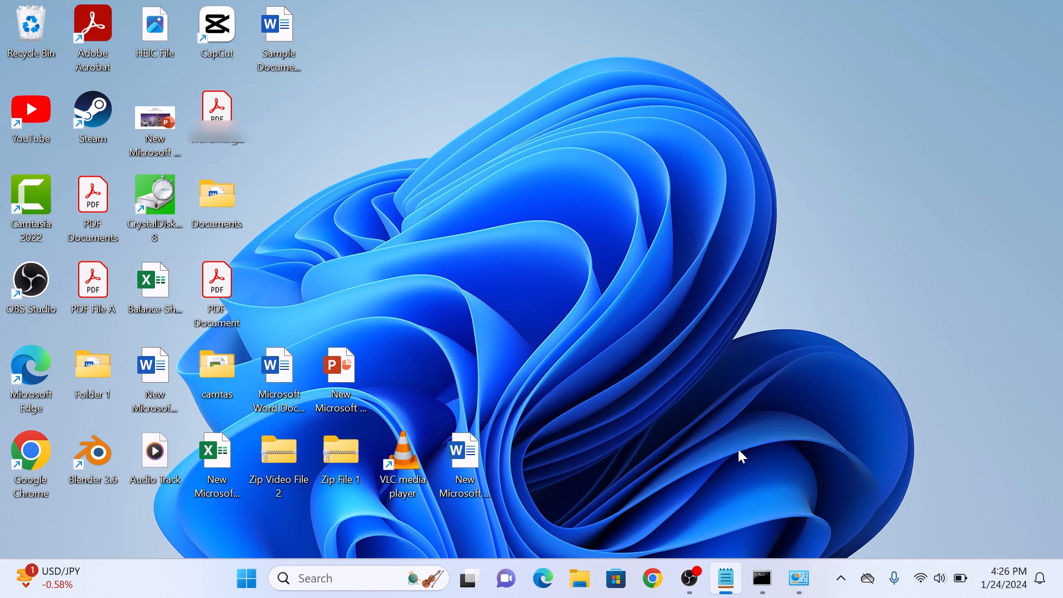
Return to Command Prompt and begin a new ping command
{"action": "left_click", "coordinate": [761, 577]}
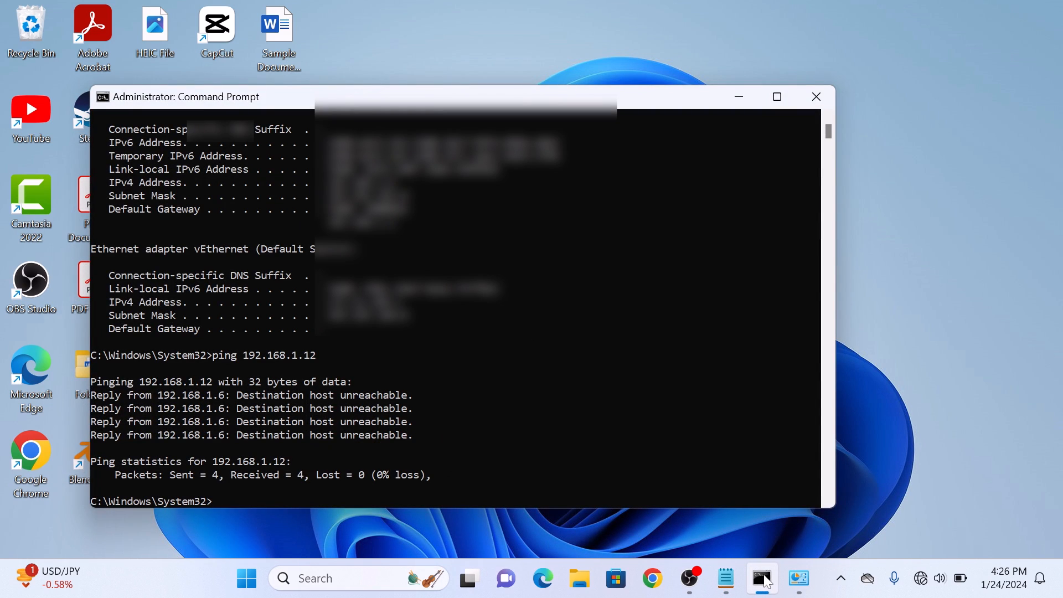
{"action": "type", "text": "ping"}
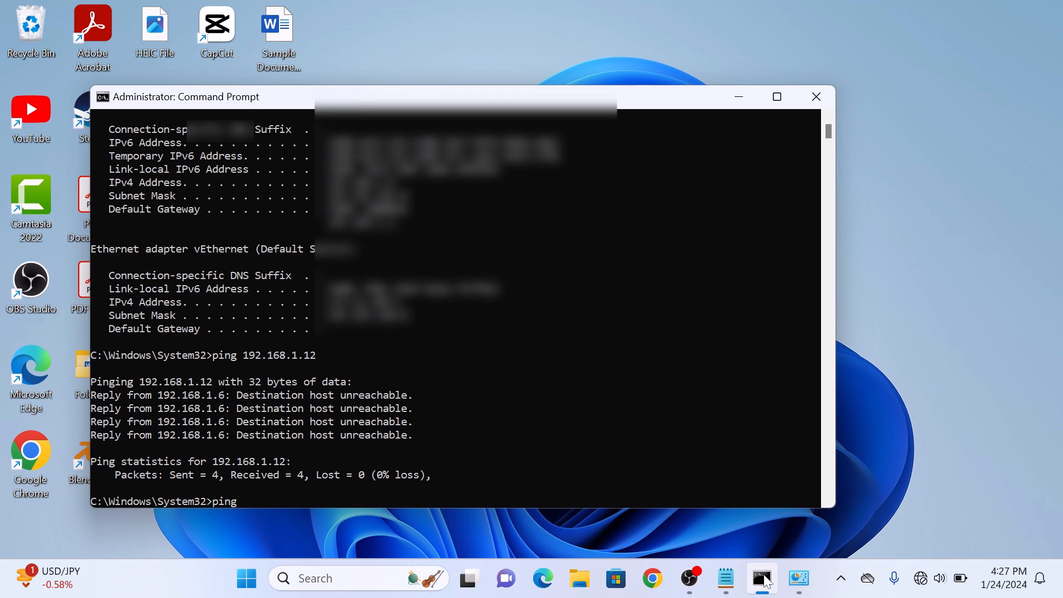